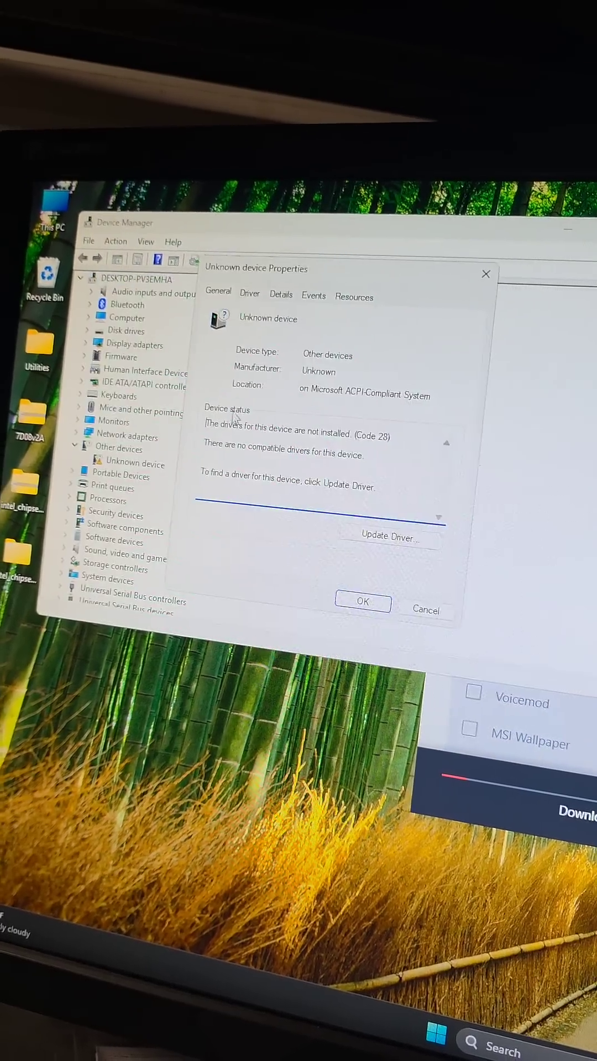
Copy the Unknown device's hardware ID ACPI\VEN_INTDEV_34C6 from its Details properties.
{"action": "left_click", "coordinate": [278, 294]}
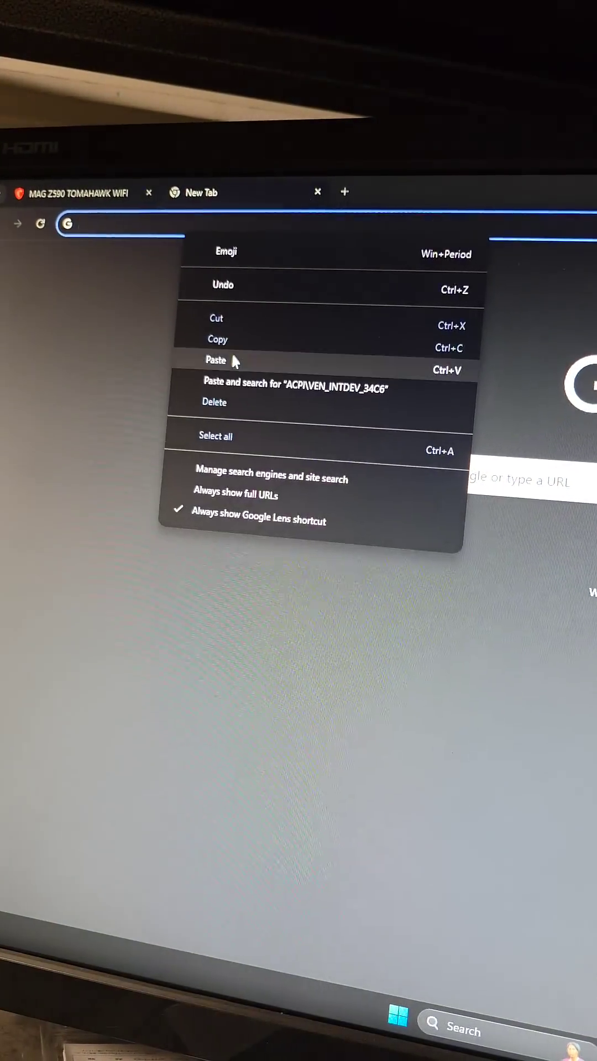
Search the hardware ID and start the Intel Serial IO Drivers download from the MSI page.
{"action": "left_click", "coordinate": [296, 387]}
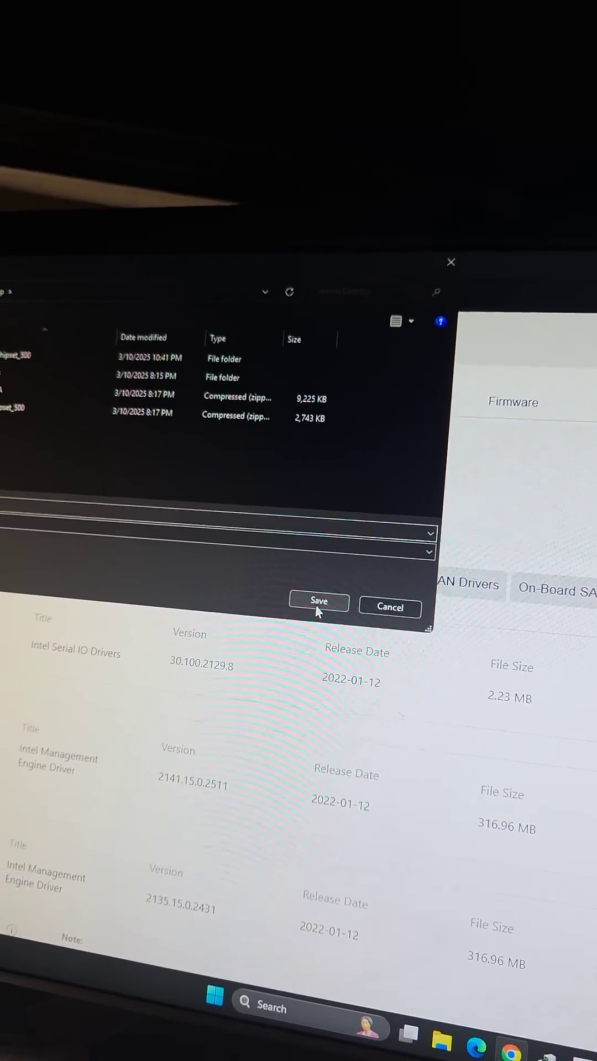
Save the Intel Serial IO zip and extract it to the intel_Serial_IO_rkl folder on the Desktop.
{"action": "left_click", "coordinate": [319, 601]}
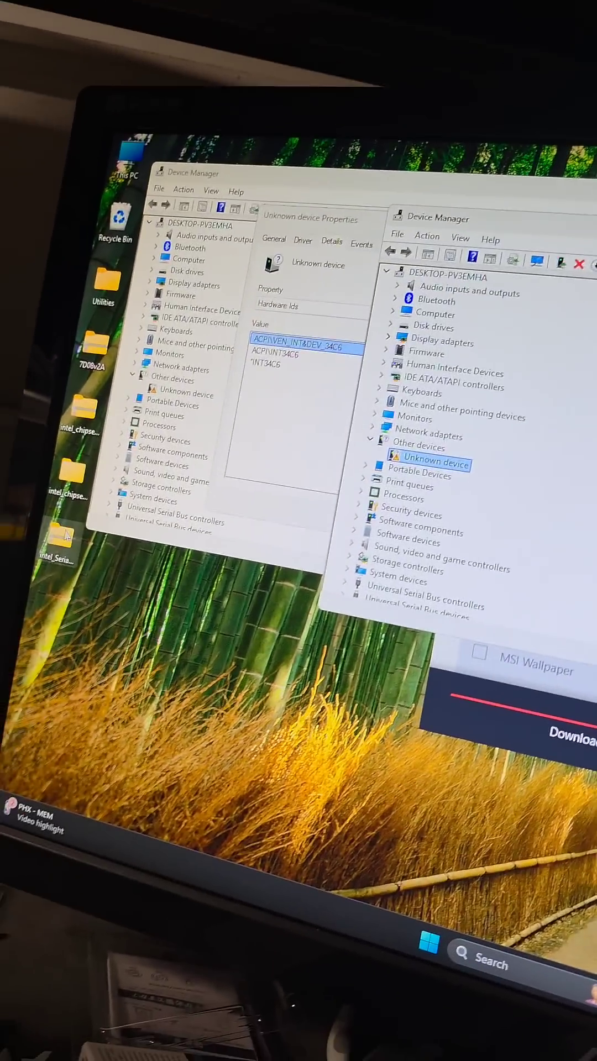
{"action": "right_click", "coordinate": [85, 440]}
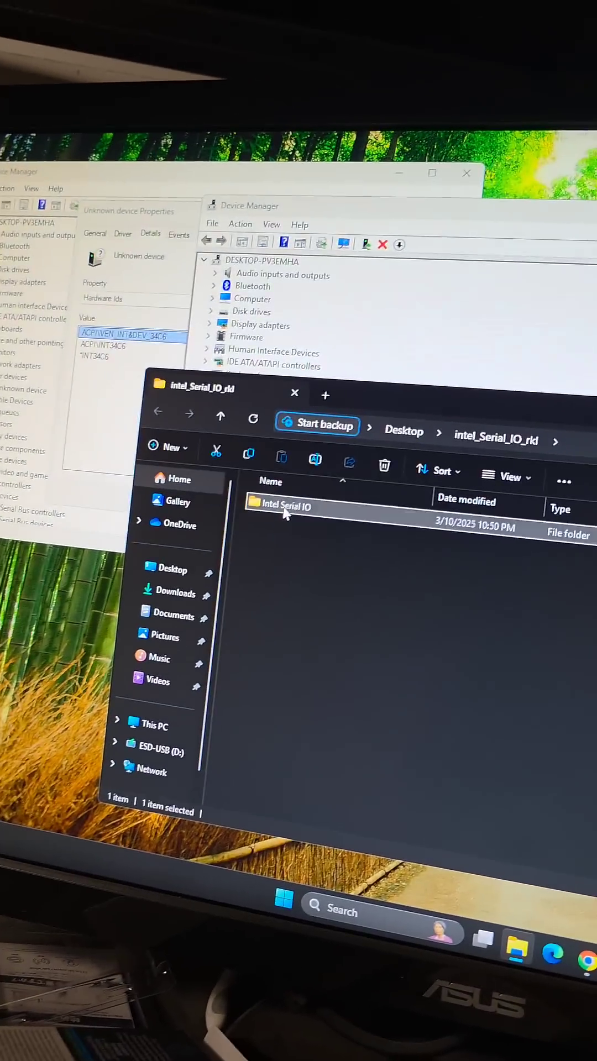
Launch SetupSerialIO.exe from the Intel Serial IO folder to start the setup wizard.
{"action": "double_click", "coordinate": [284, 507]}
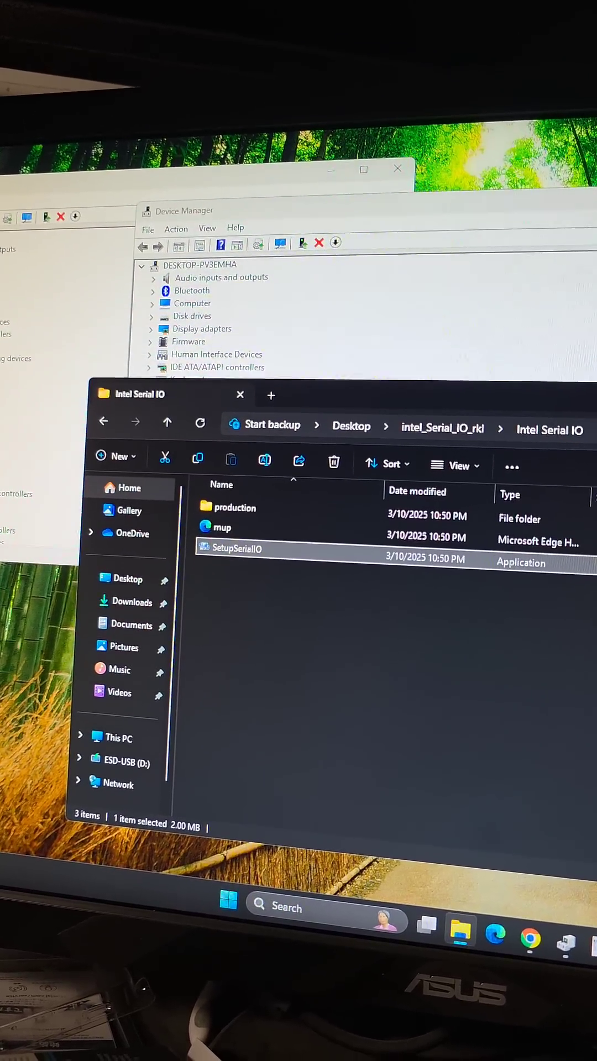
{"action": "double_click", "coordinate": [237, 549]}
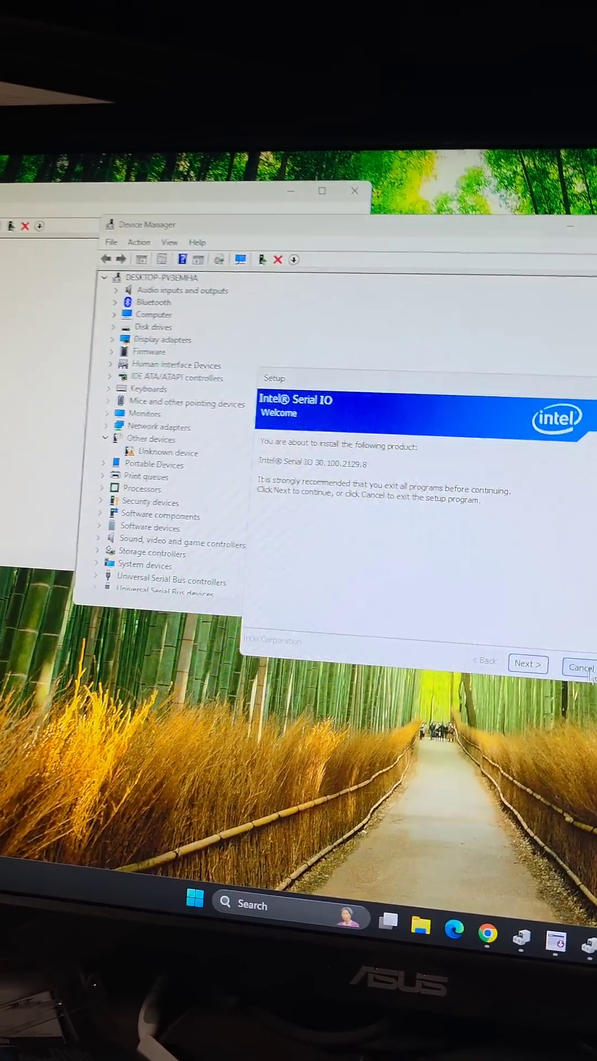
Accept the license, install Intel Serial IO 30.100.2129.8, and finish the wizard.
{"action": "left_click", "coordinate": [527, 665]}
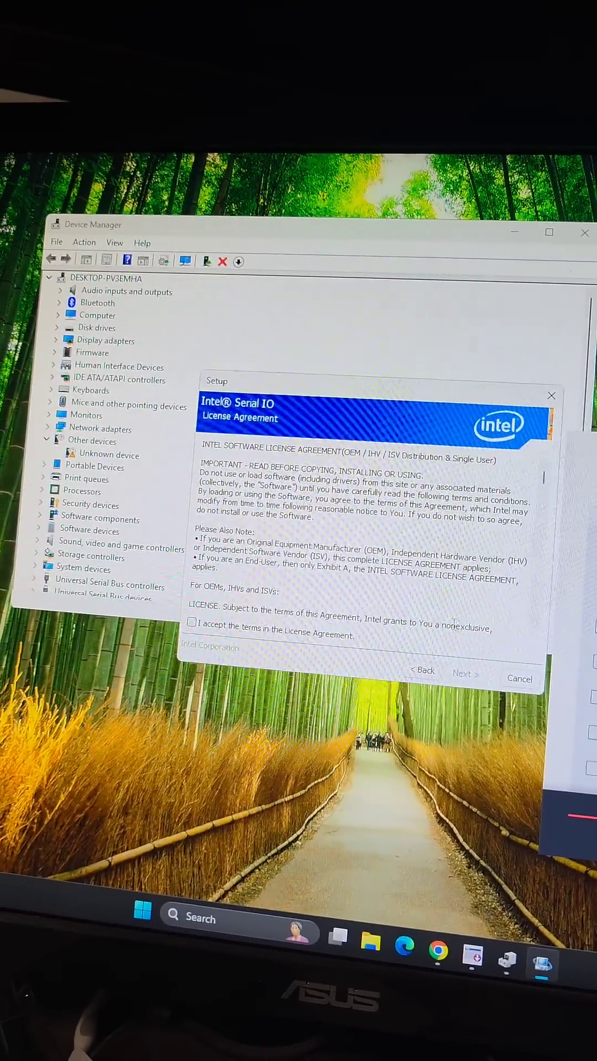
{"action": "left_click", "coordinate": [465, 679]}
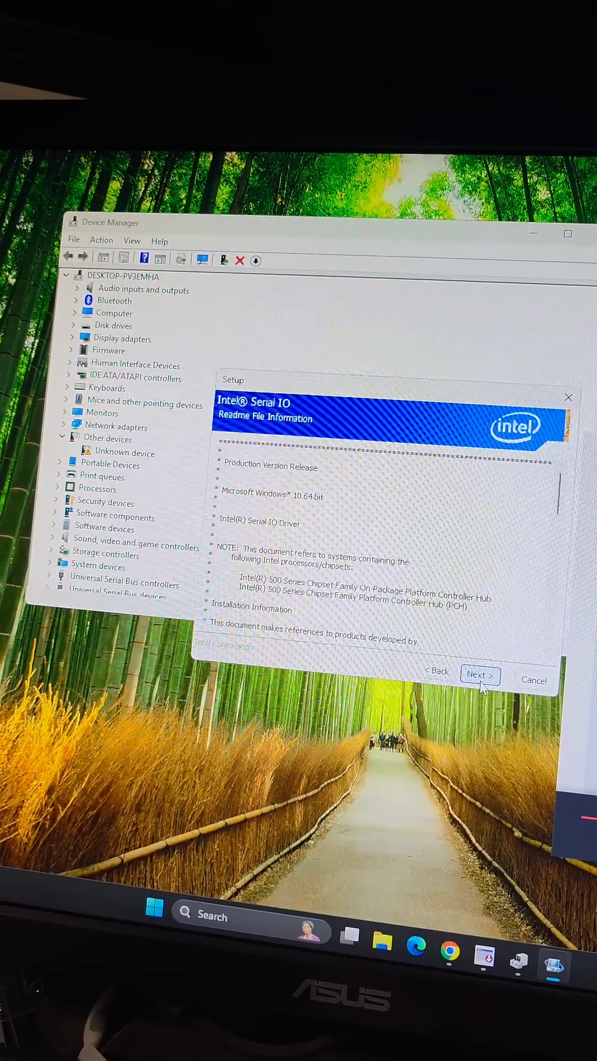
{"action": "left_click", "coordinate": [479, 675]}
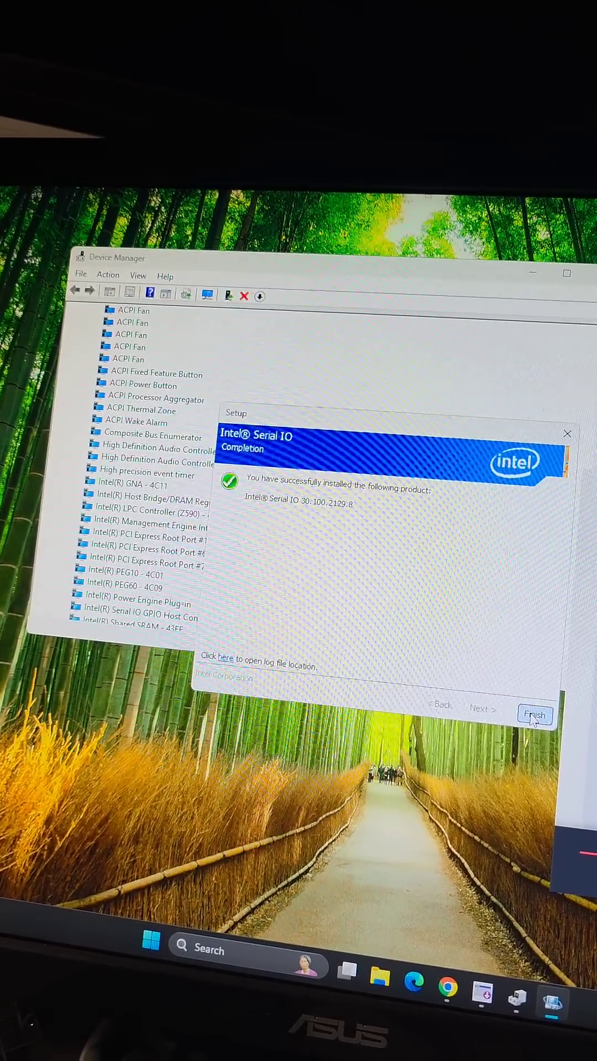
{"action": "left_click", "coordinate": [535, 715]}
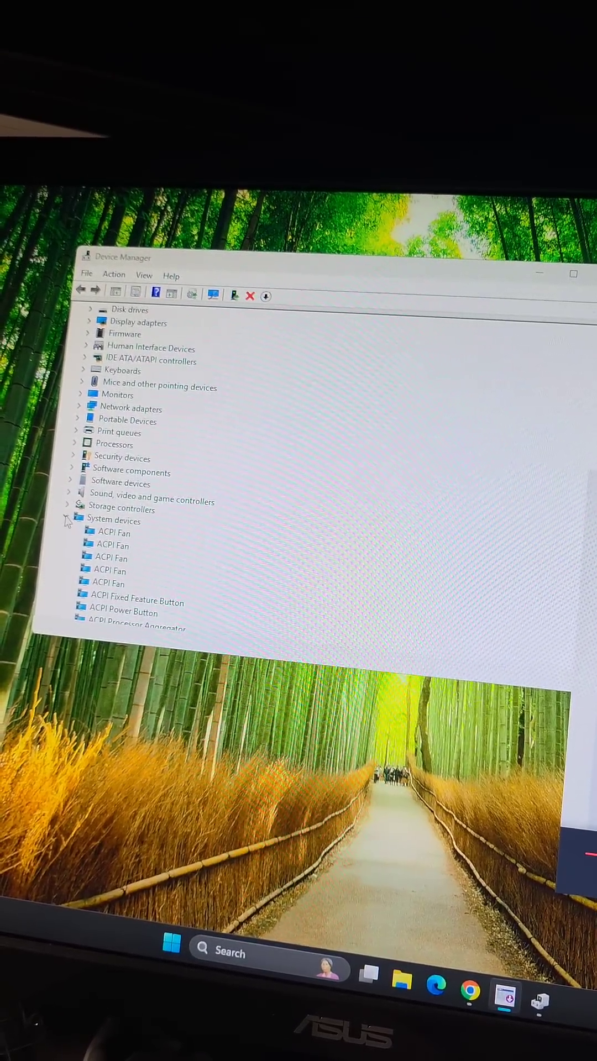